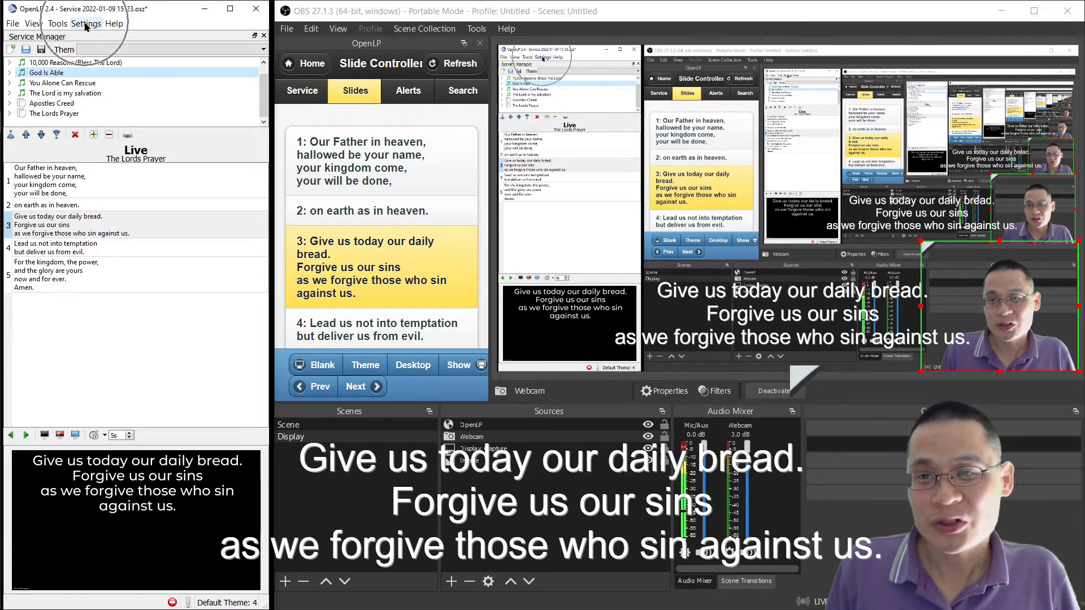
Confirm the Remote plugin is active in OpenLP's Plugin manager.
{"action": "left_click", "coordinate": [86, 24]}
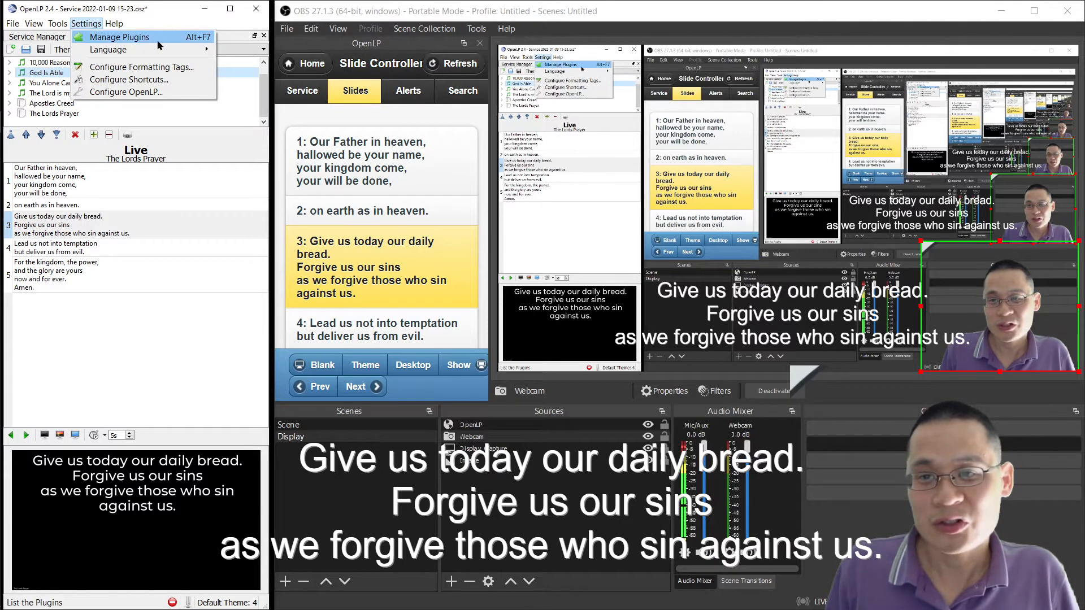
{"action": "left_click", "coordinate": [120, 37]}
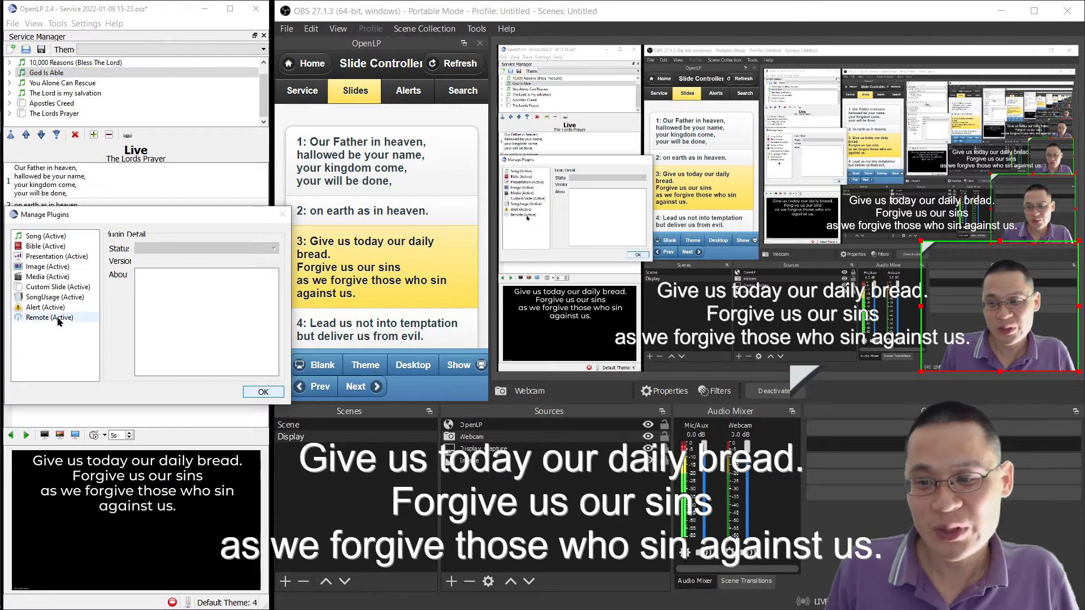
{"action": "left_click", "coordinate": [49, 318]}
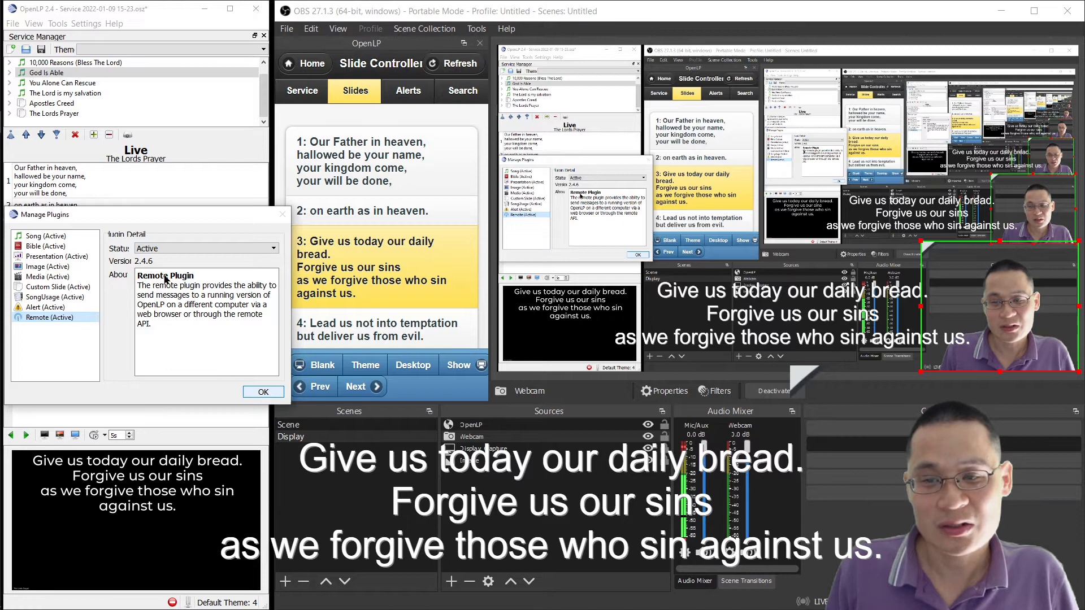
{"action": "left_click", "coordinate": [273, 249]}
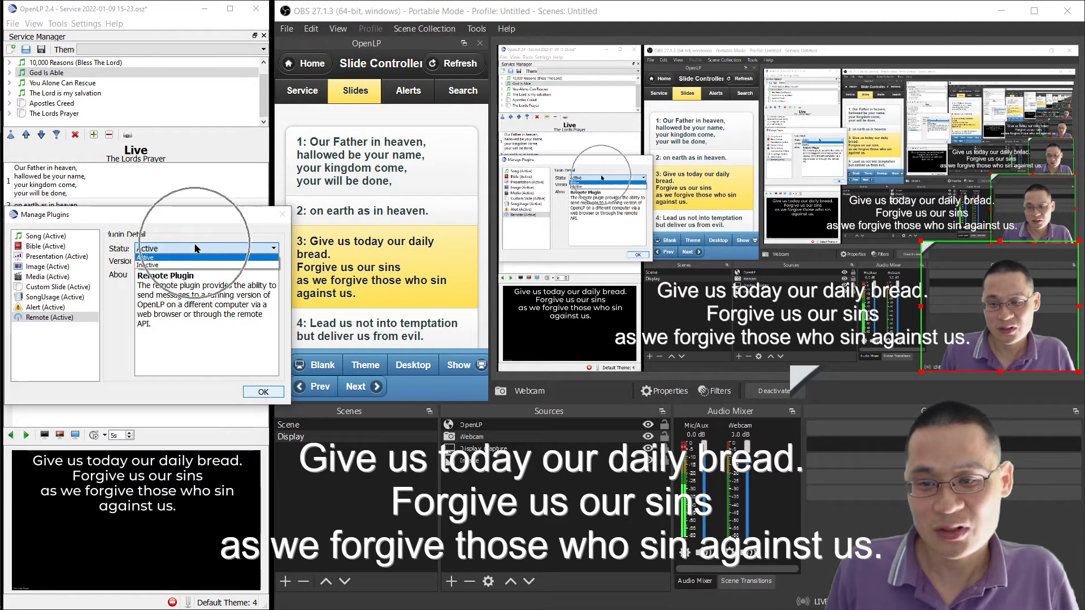
{"action": "left_click", "coordinate": [148, 249]}
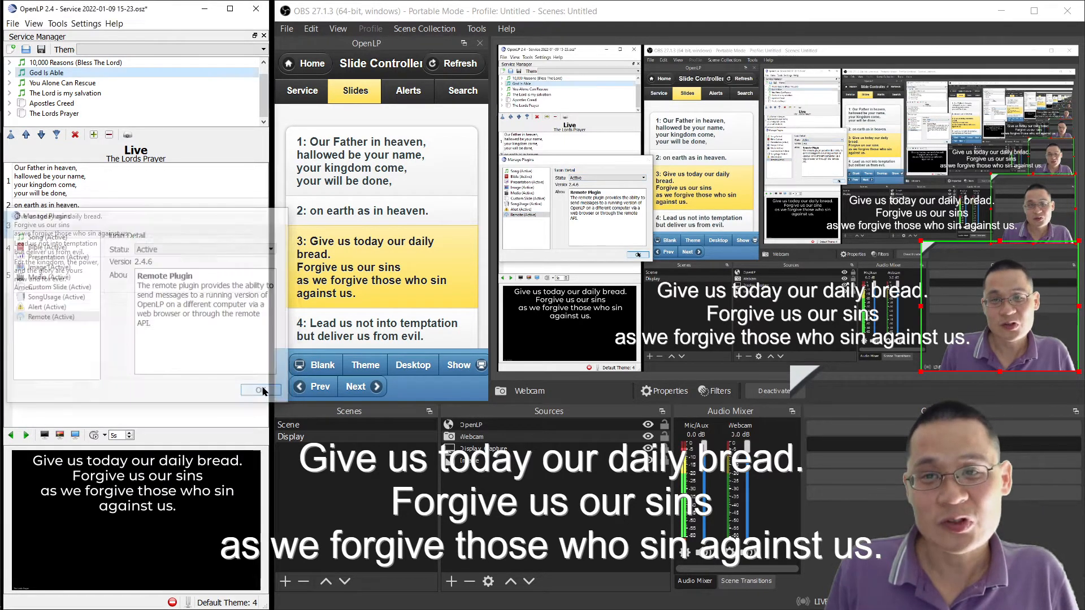
{"action": "left_click", "coordinate": [260, 388]}
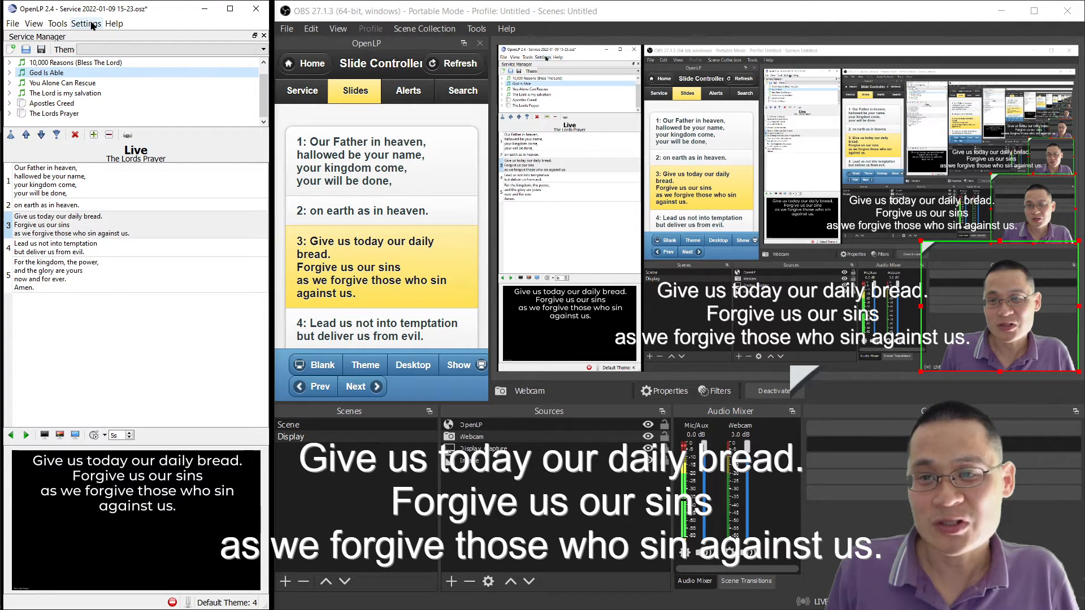
Open Configure OpenLP on the Remote page, showing port 4316 and access links.
{"action": "left_click", "coordinate": [85, 23]}
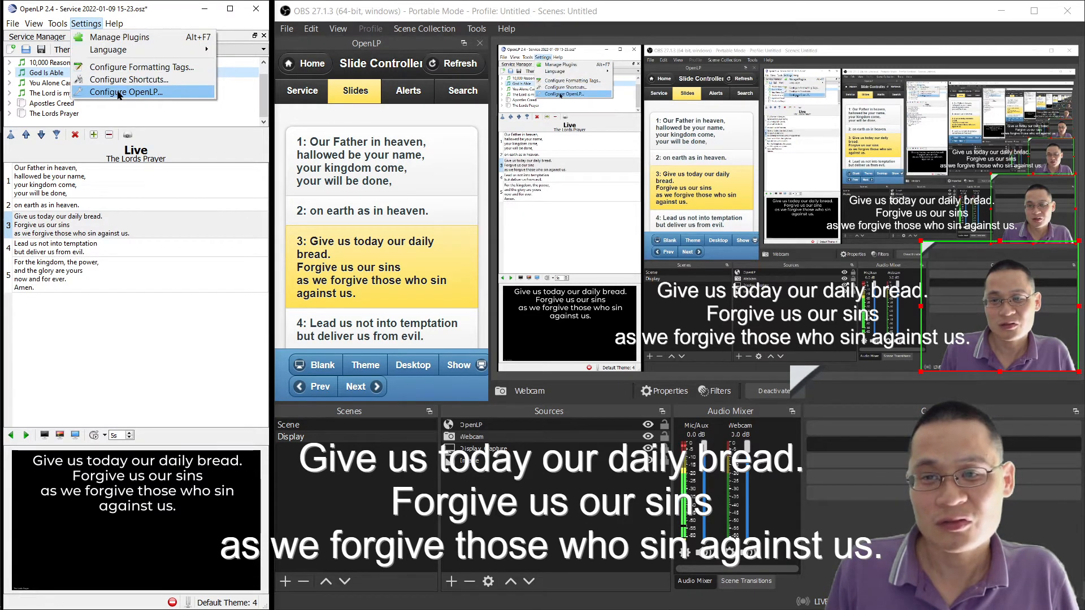
{"action": "left_click", "coordinate": [126, 92]}
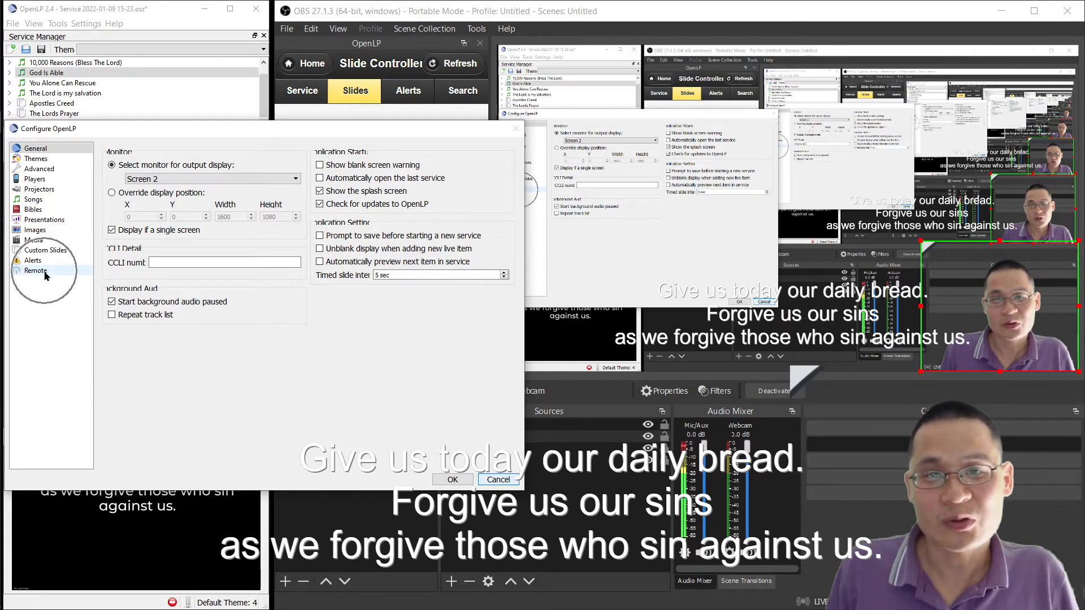
{"action": "left_click", "coordinate": [35, 270]}
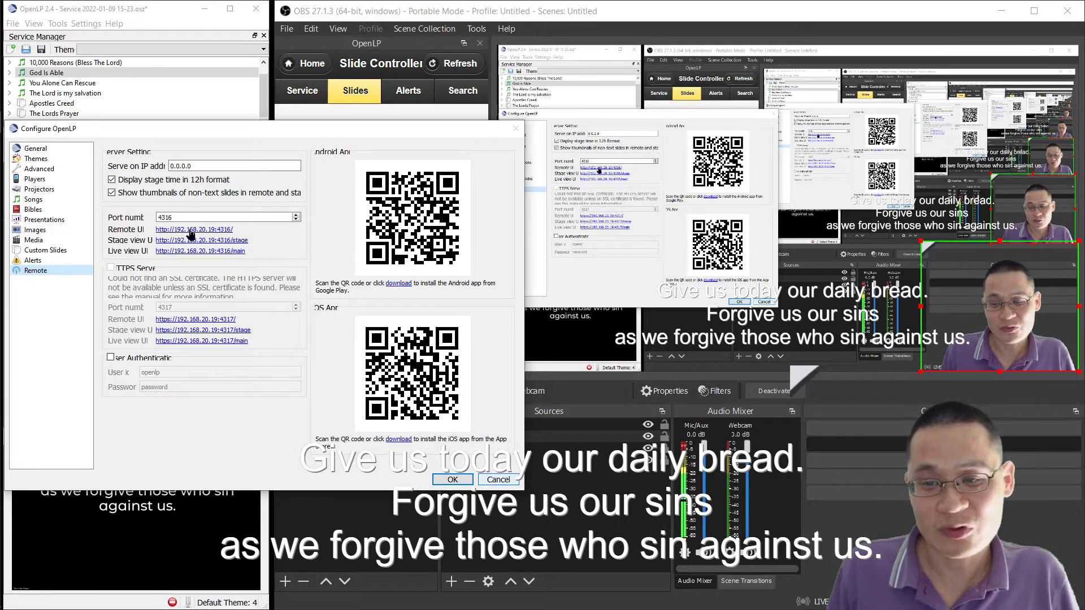
Open the 192.168.20.19:4316 remote in Edge, copy its address, and show the service manager.
{"action": "left_click", "coordinate": [195, 229]}
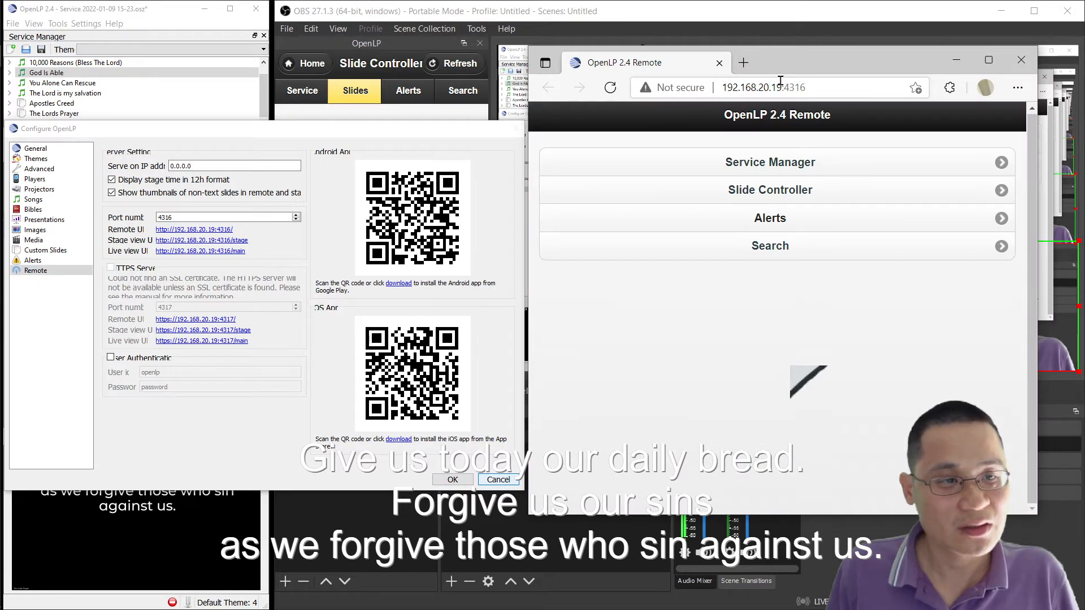
{"action": "right_click", "coordinate": [761, 87]}
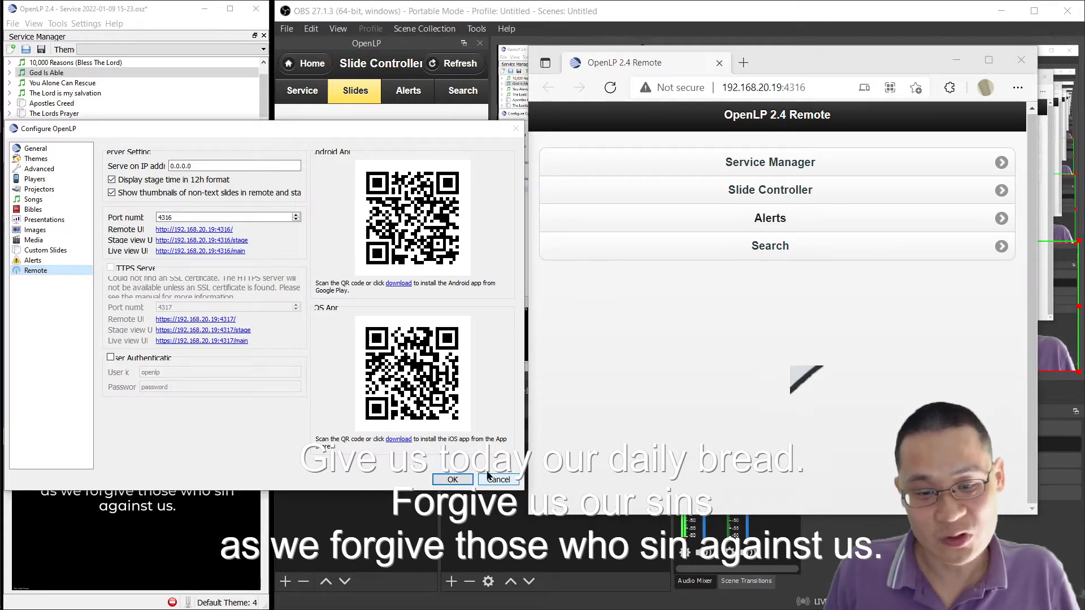
{"action": "left_click", "coordinate": [452, 480]}
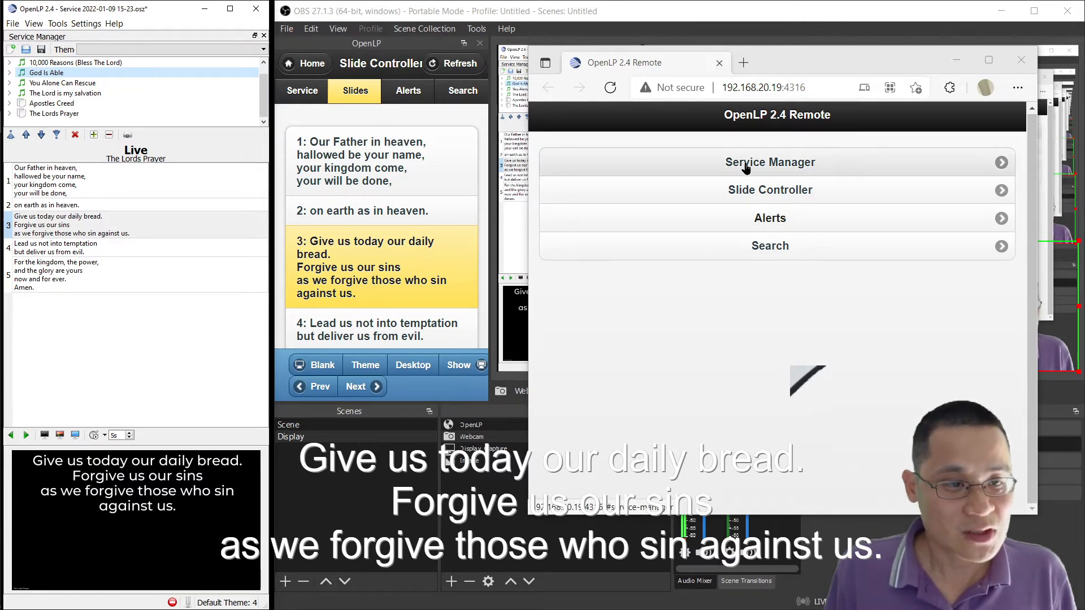
{"action": "left_click", "coordinate": [770, 162]}
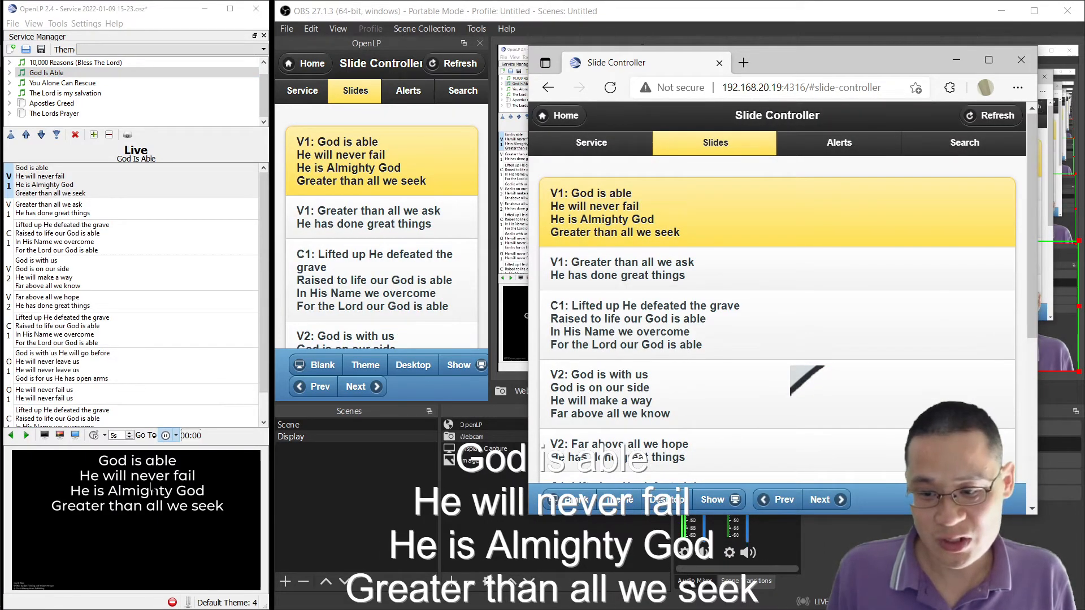
{"action": "mouse_move", "coordinate": [842, 181]}
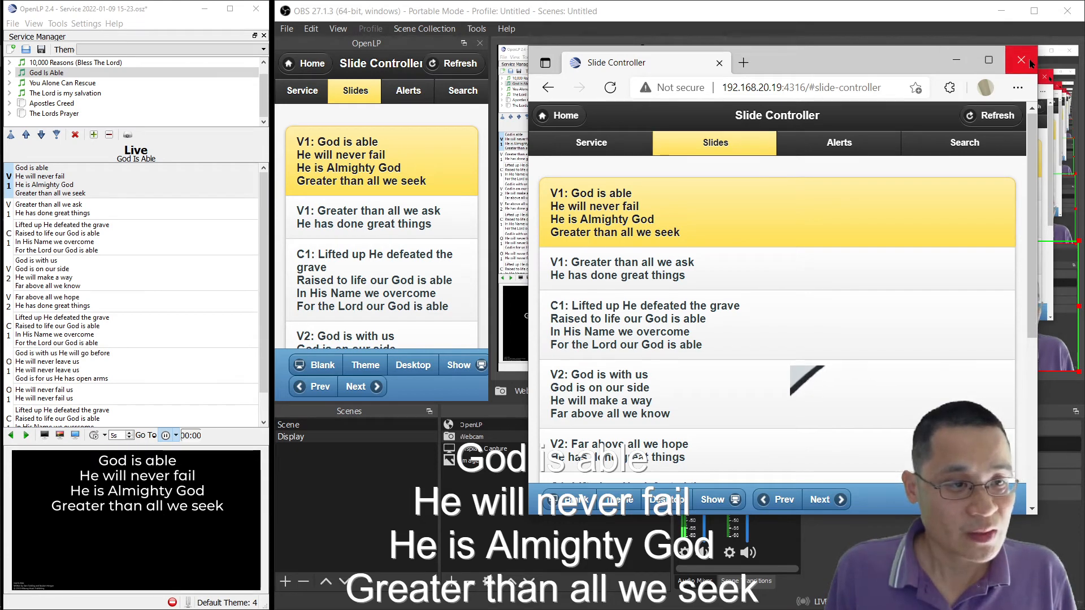
Close Edge and add an OpenLP browser dock at 192.168.20.19:4316/#service-manager.
{"action": "left_click", "coordinate": [1021, 61]}
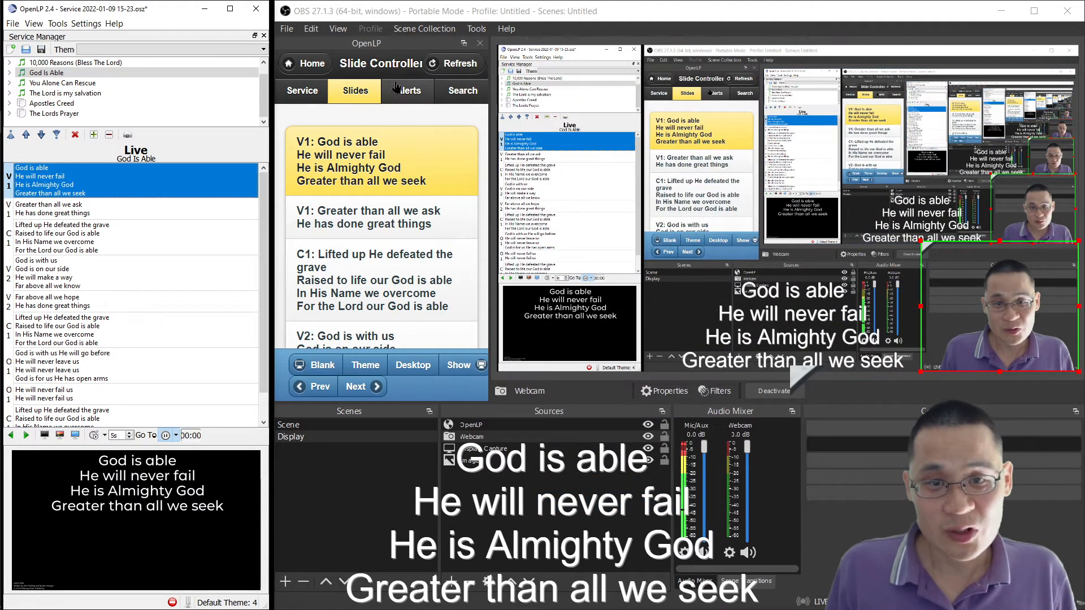
{"action": "left_click", "coordinate": [338, 28]}
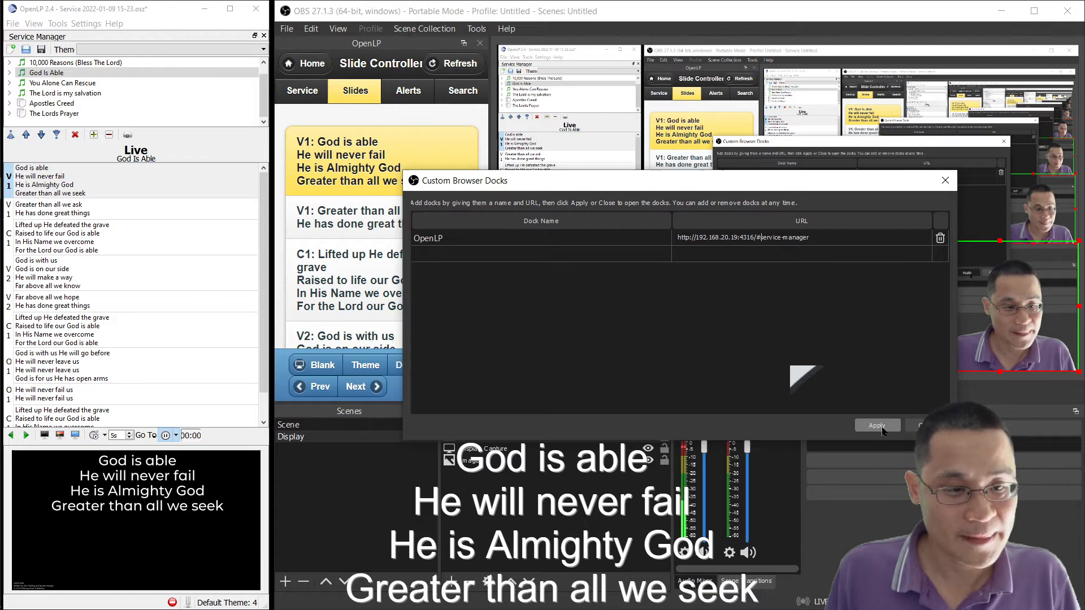
{"action": "left_click", "coordinate": [877, 425]}
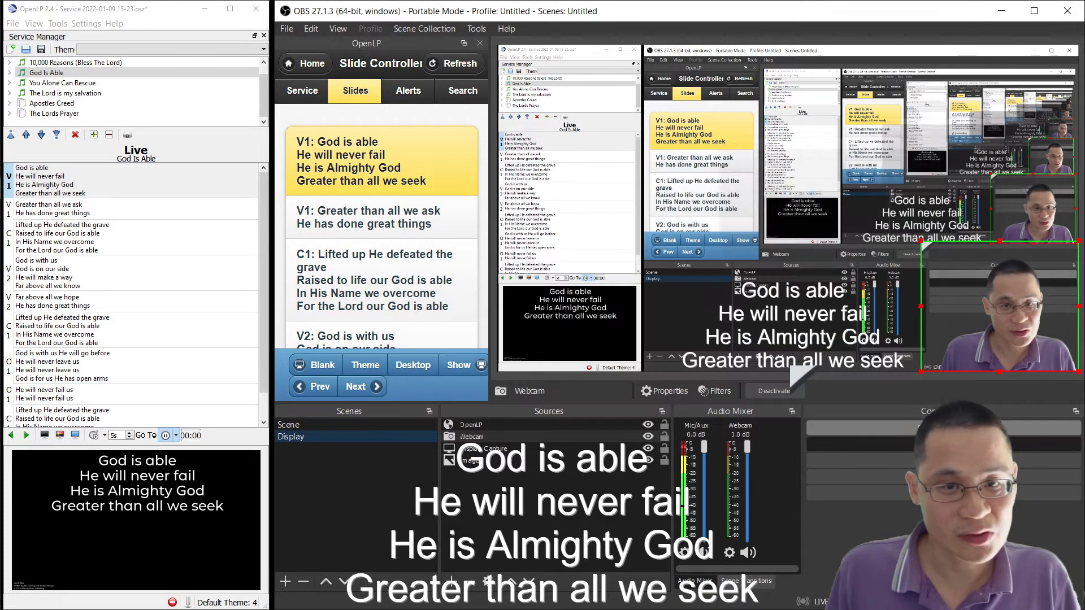
Toggle the OpenLP dock off and back on from the View > Docks menu.
{"action": "left_click", "coordinate": [338, 28]}
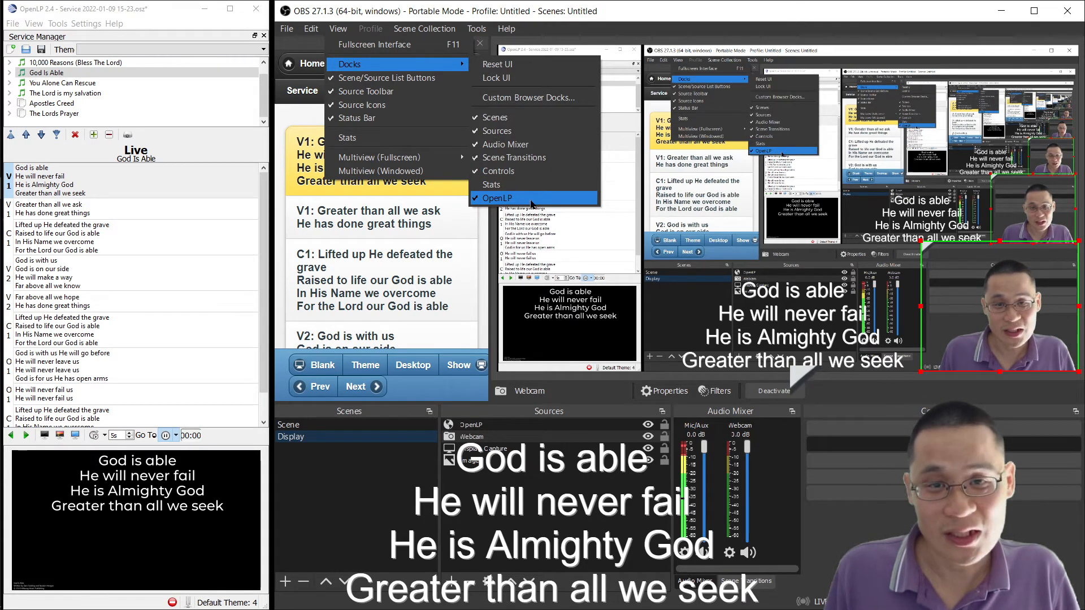
{"action": "left_click", "coordinate": [498, 198]}
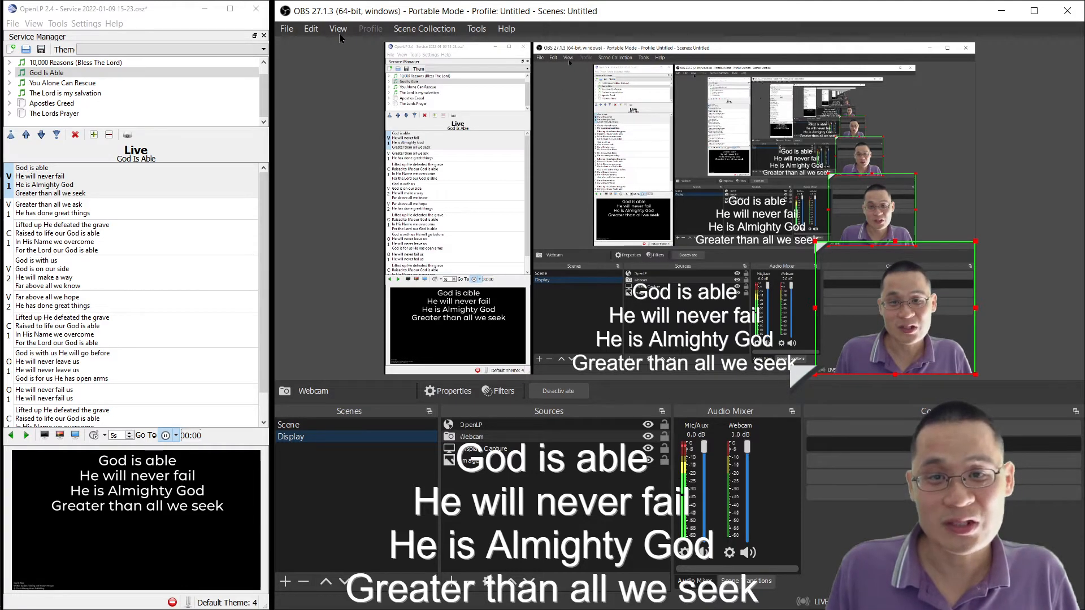
{"action": "left_click", "coordinate": [339, 29]}
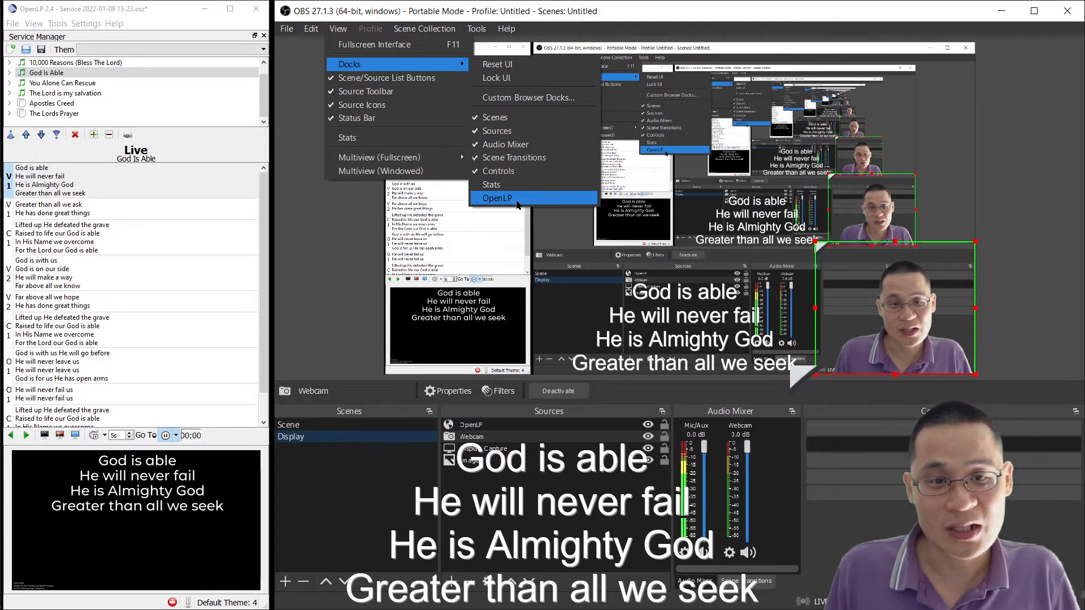
{"action": "left_click", "coordinate": [497, 198]}
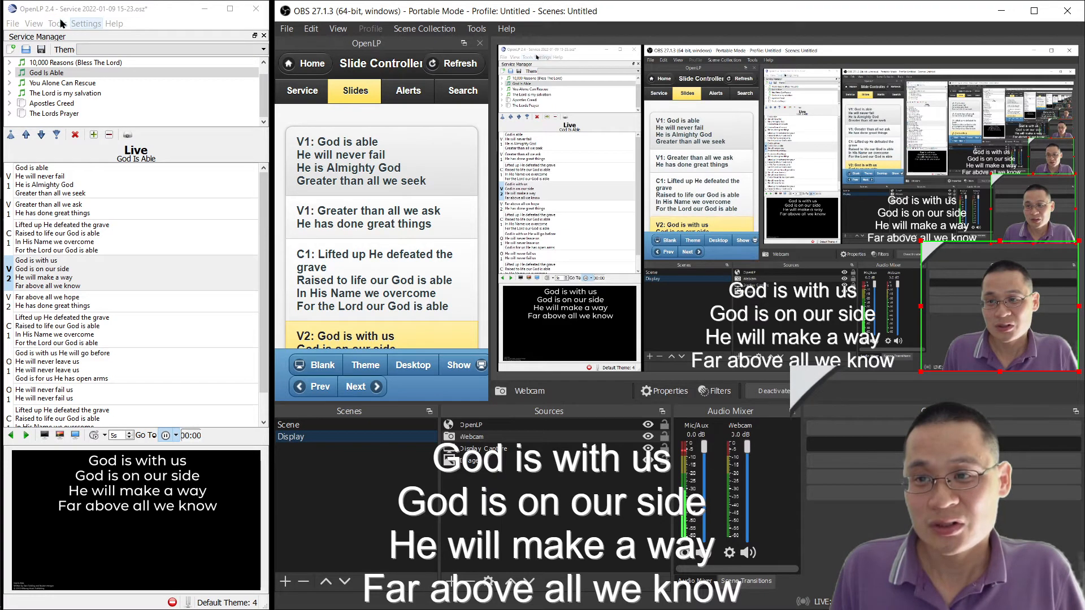
Use OpenLP's Tools > Open Data Folder to reveal its songs, themes and settings folders.
{"action": "left_click", "coordinate": [54, 23]}
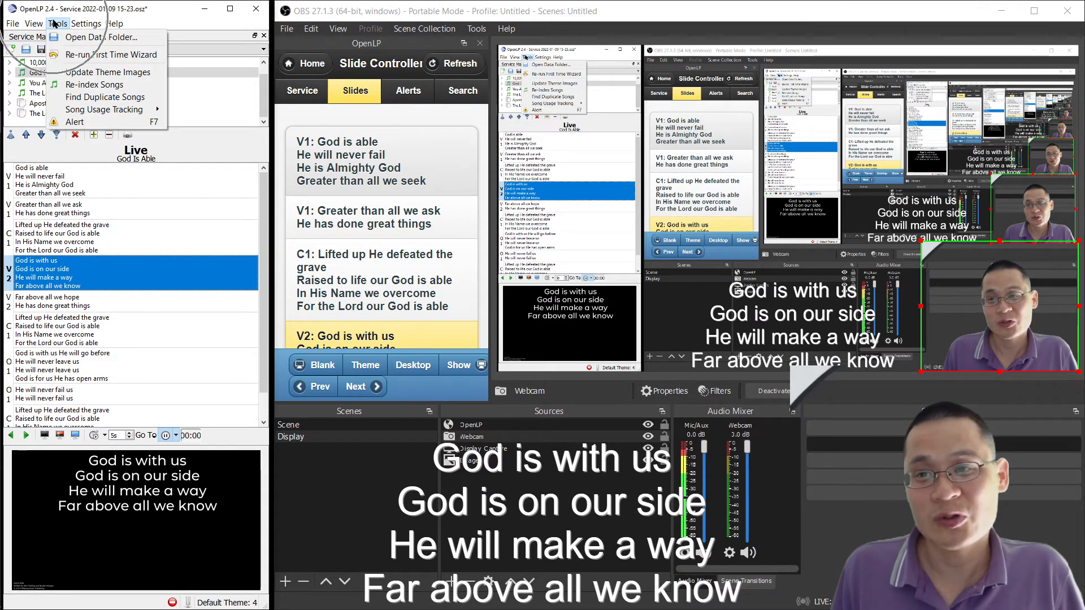
{"action": "mouse_move", "coordinate": [101, 36]}
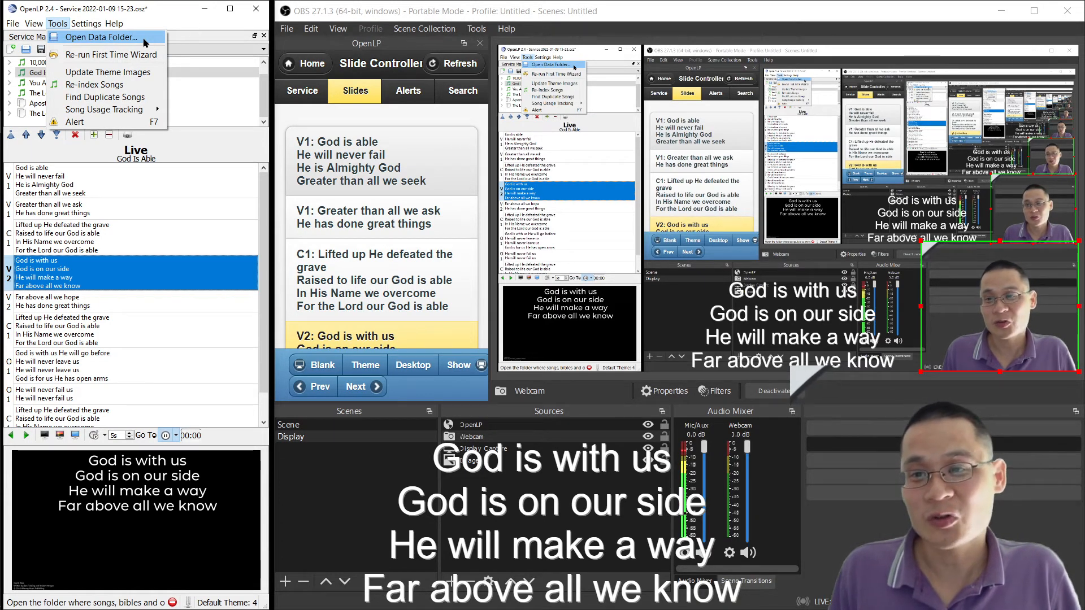
{"action": "left_click", "coordinate": [101, 37]}
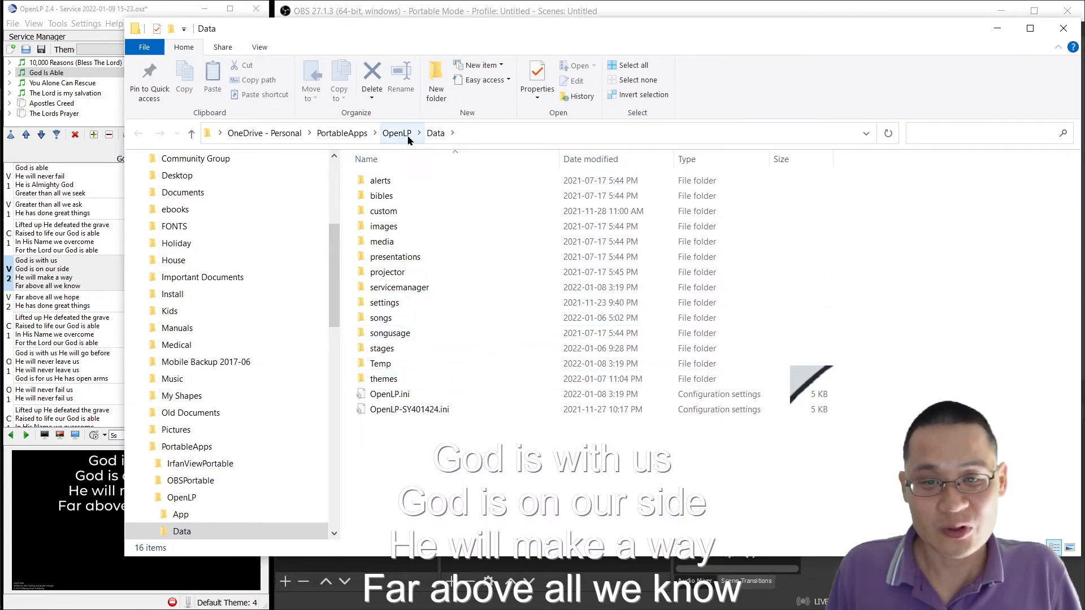
Open the stages folder listing the Bible, LowerThird, obs and VideoBG stage views.
{"action": "left_click", "coordinate": [382, 348]}
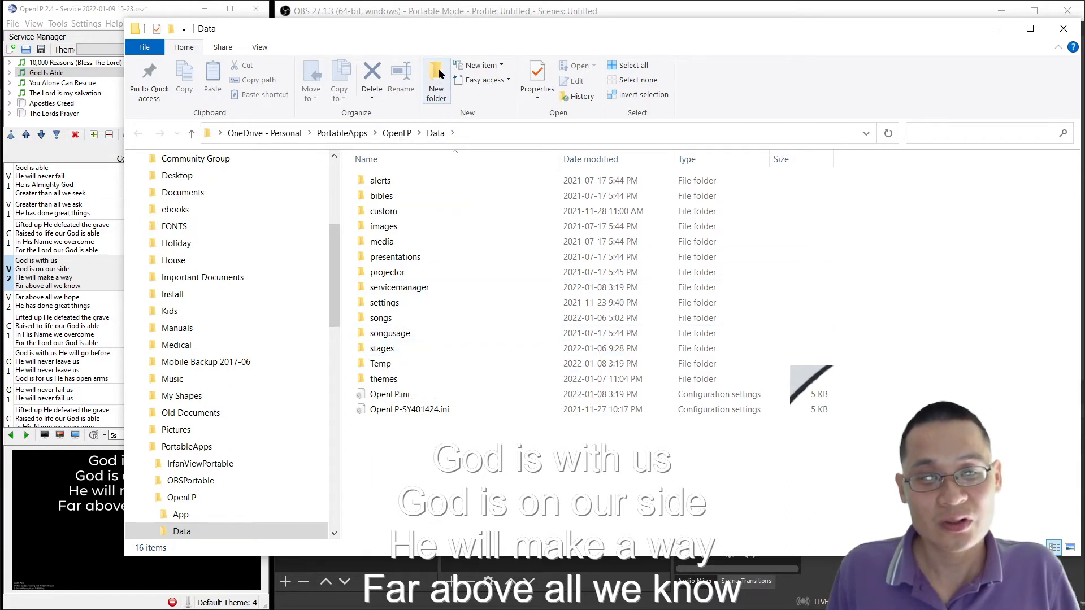
{"action": "left_click", "coordinate": [382, 348]}
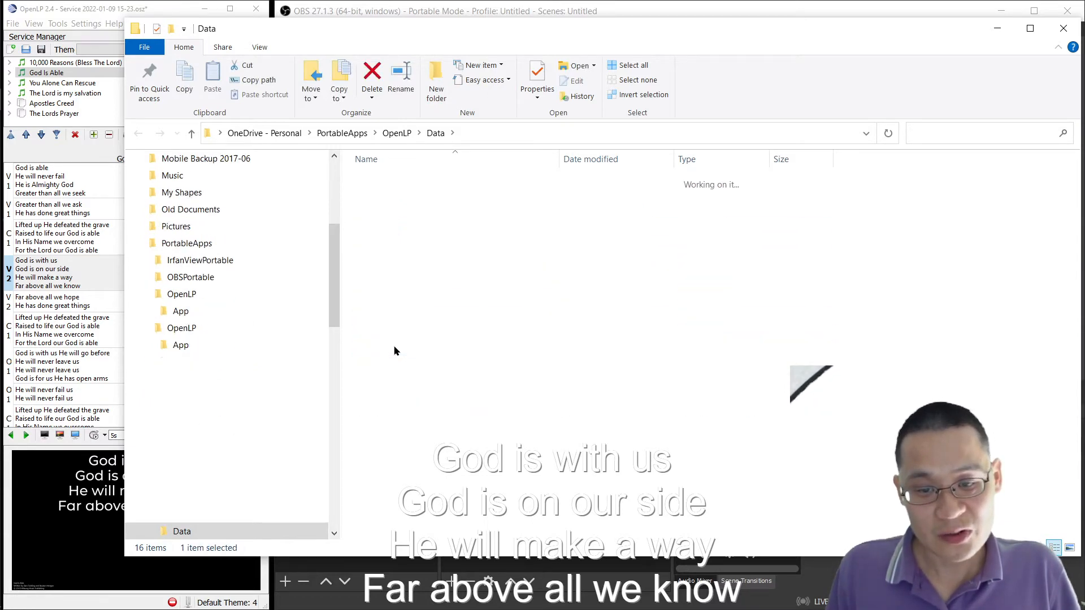
{"action": "double_click", "coordinate": [190, 531]}
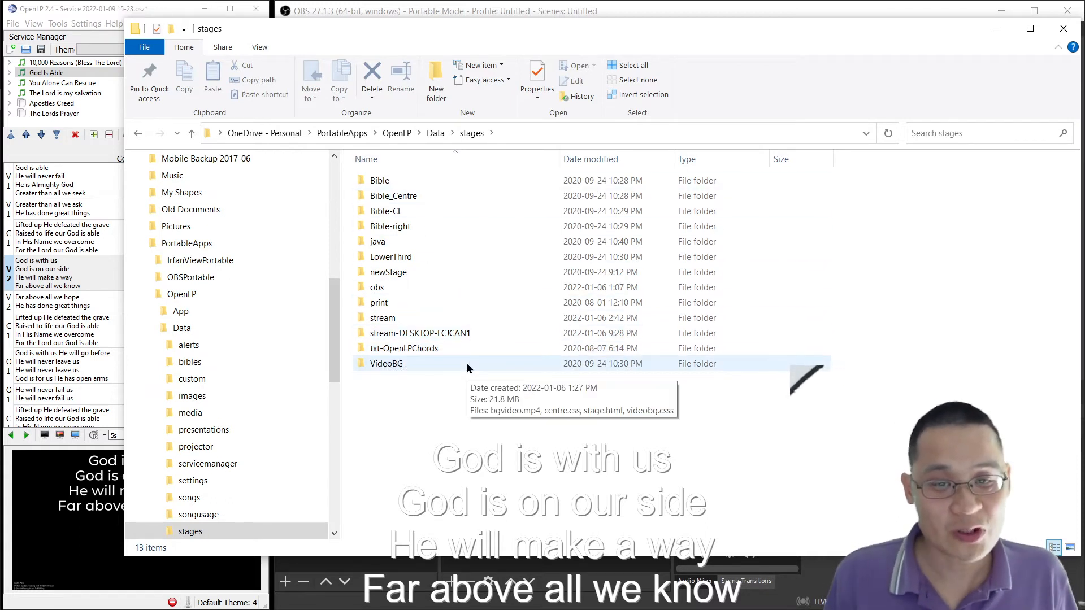
{"action": "left_click", "coordinate": [391, 256]}
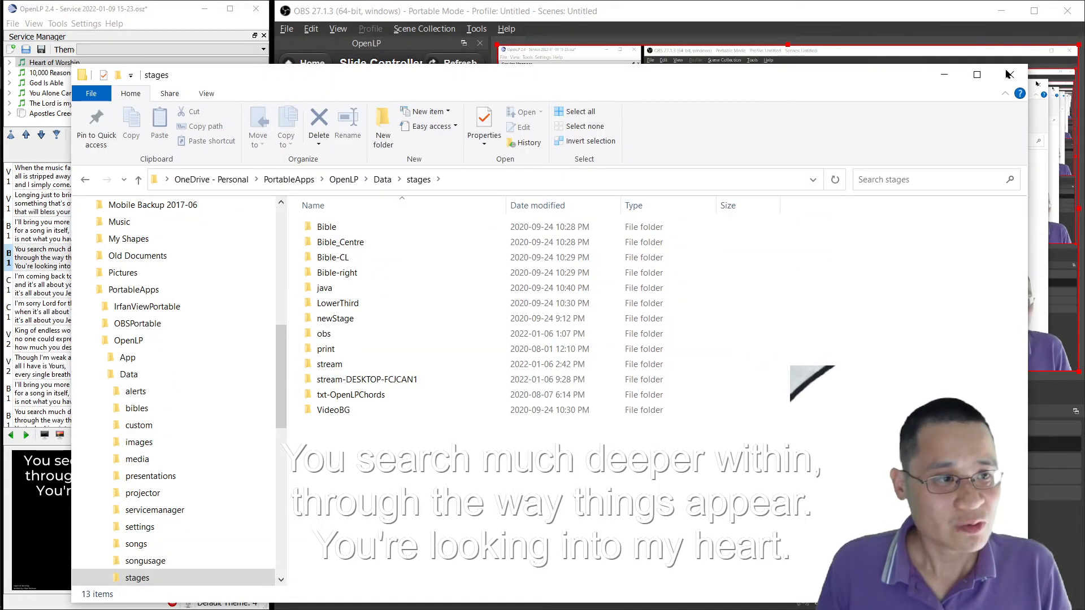
Close the stages window and create an OpenLP browser source for 127.0.0.1:4316/stage/lowerthird.
{"action": "left_click", "coordinate": [1008, 74]}
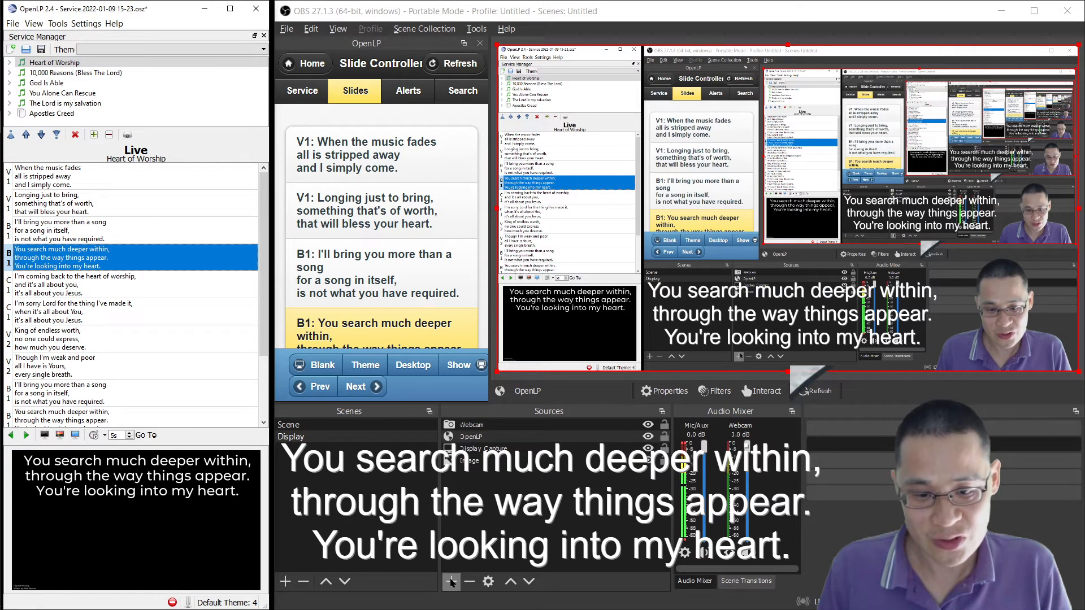
{"action": "left_click", "coordinate": [450, 581]}
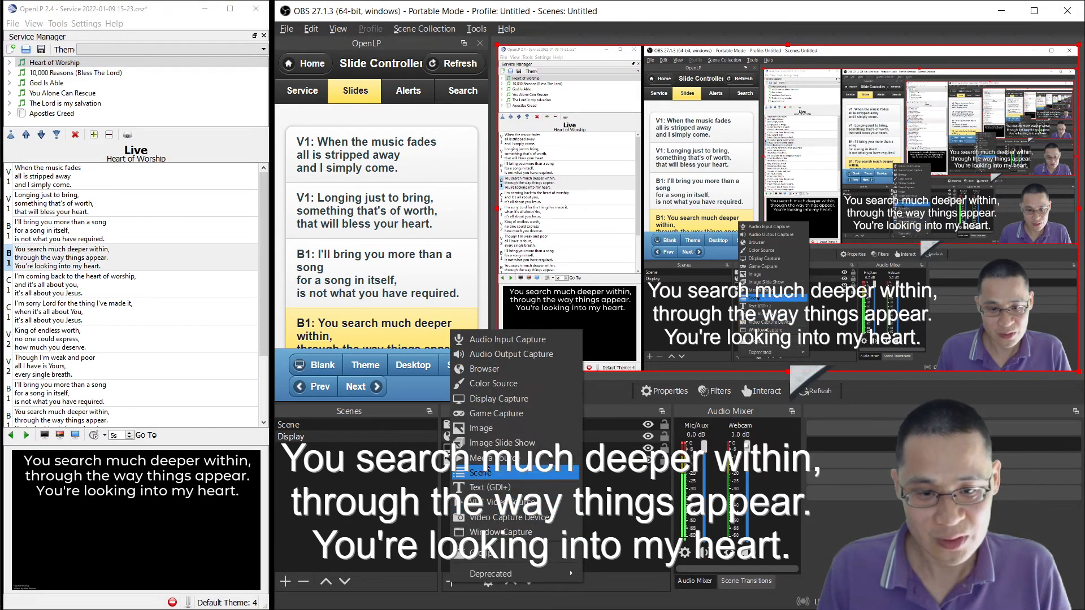
{"action": "mouse_move", "coordinate": [485, 369]}
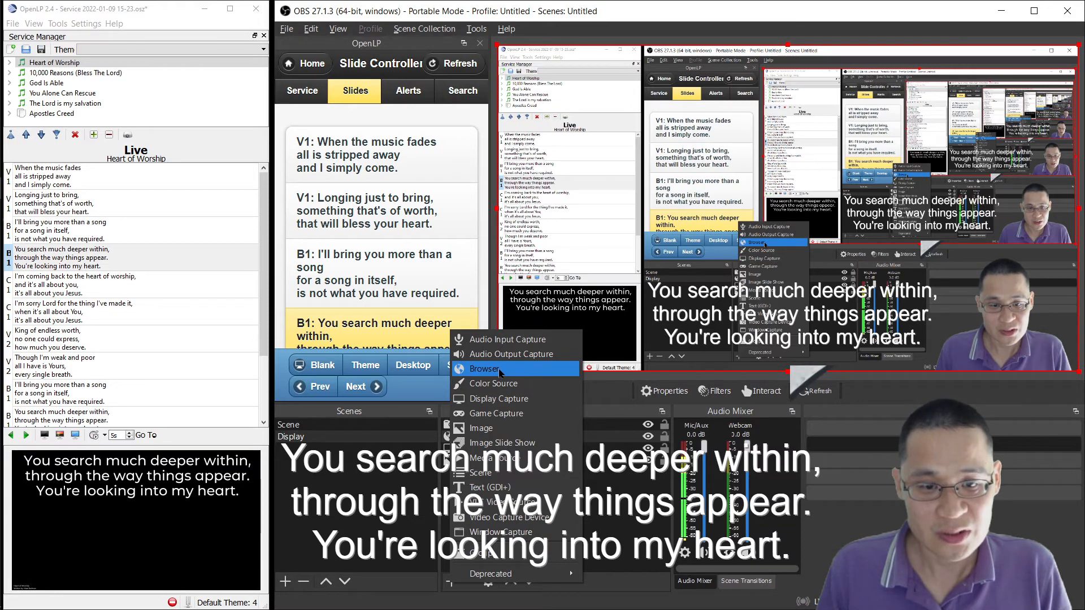
{"action": "left_click", "coordinate": [482, 369]}
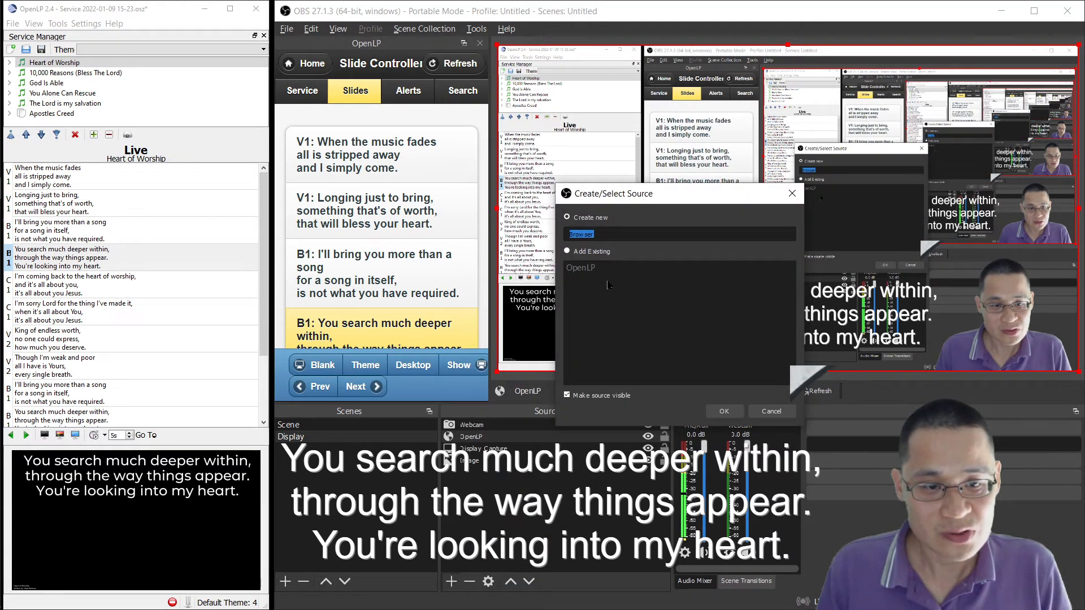
{"action": "left_click", "coordinate": [771, 411]}
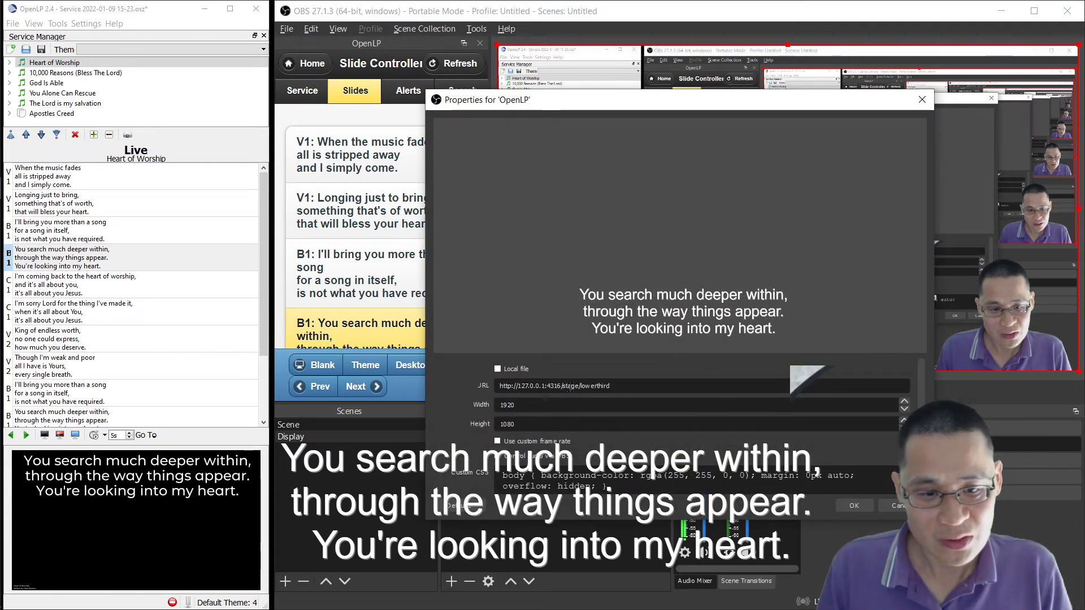
Bring up another add-source dialog while the OpenLP source shows 'God is with us'.
{"action": "double_click", "coordinate": [532, 386]}
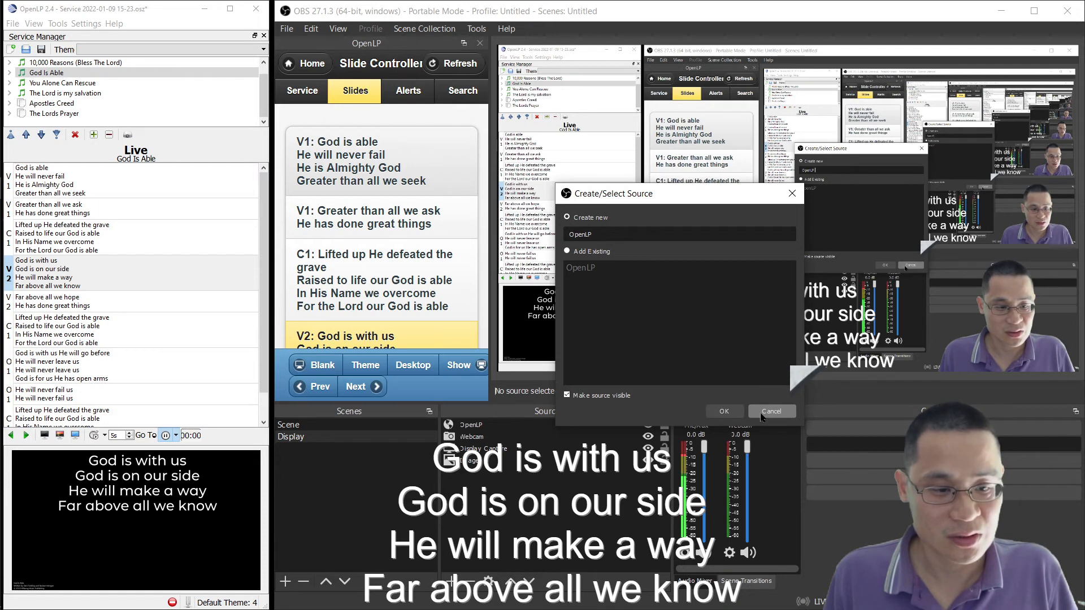
Cancel the duplicate source and select OpenLP, now showing 'Allelu Praise ye the Lord'.
{"action": "left_click", "coordinate": [771, 411]}
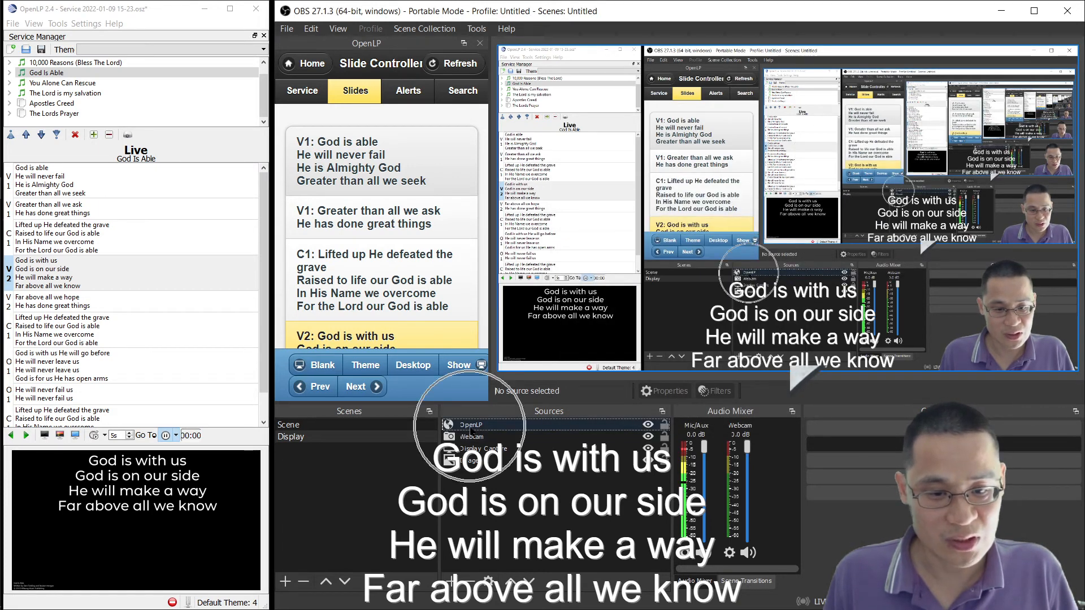
{"action": "left_click", "coordinate": [471, 437]}
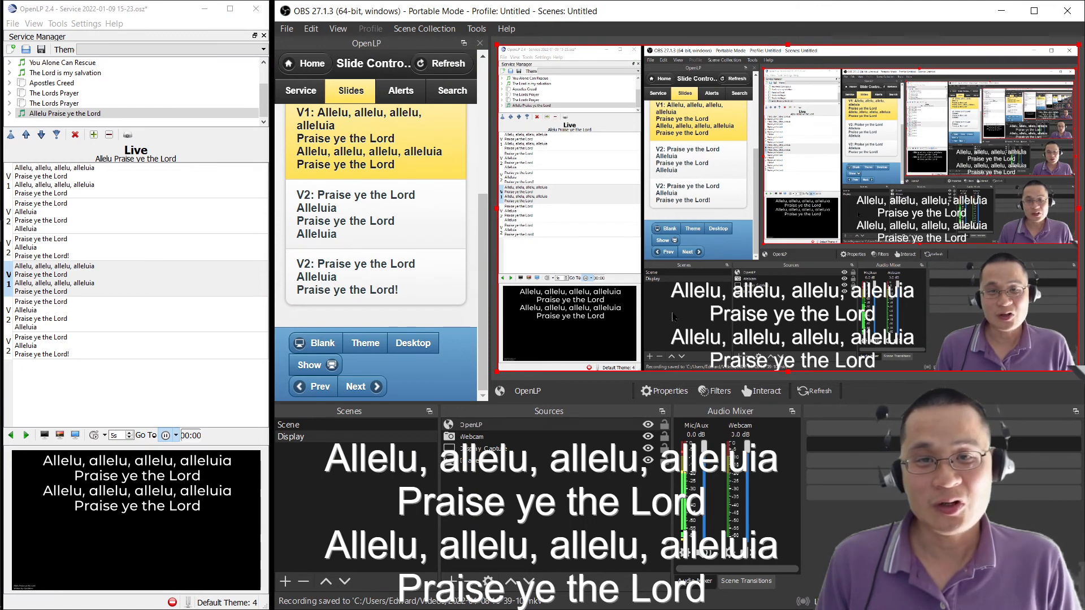
{"action": "mouse_move", "coordinate": [475, 297]}
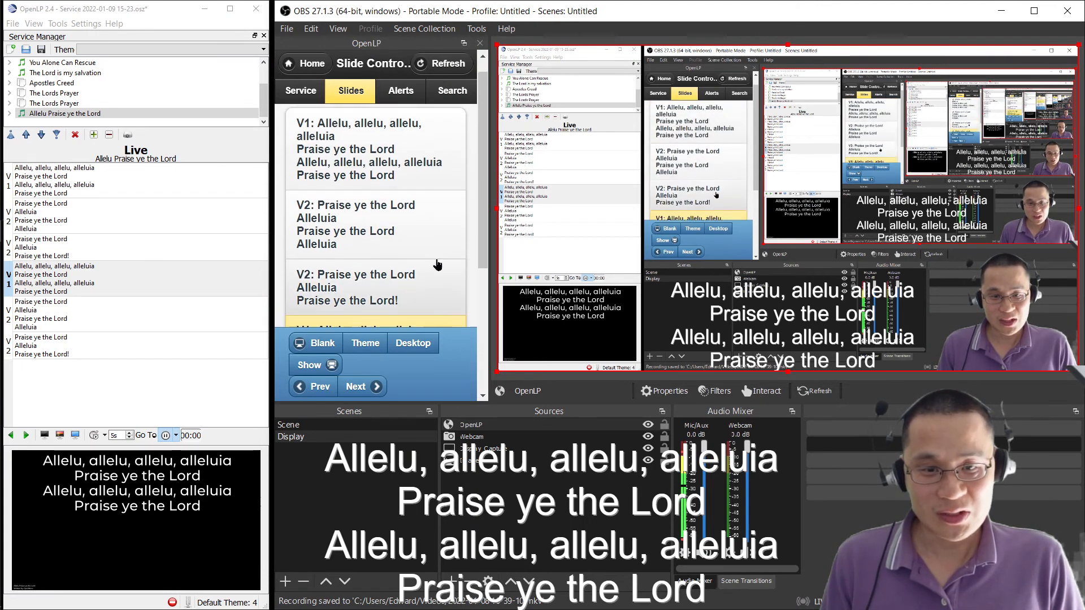
Scroll the OpenLP dock's slides and switch it to the Service tab's song list.
{"action": "scroll", "scroll_direction": "up", "scroll_amount": 3}
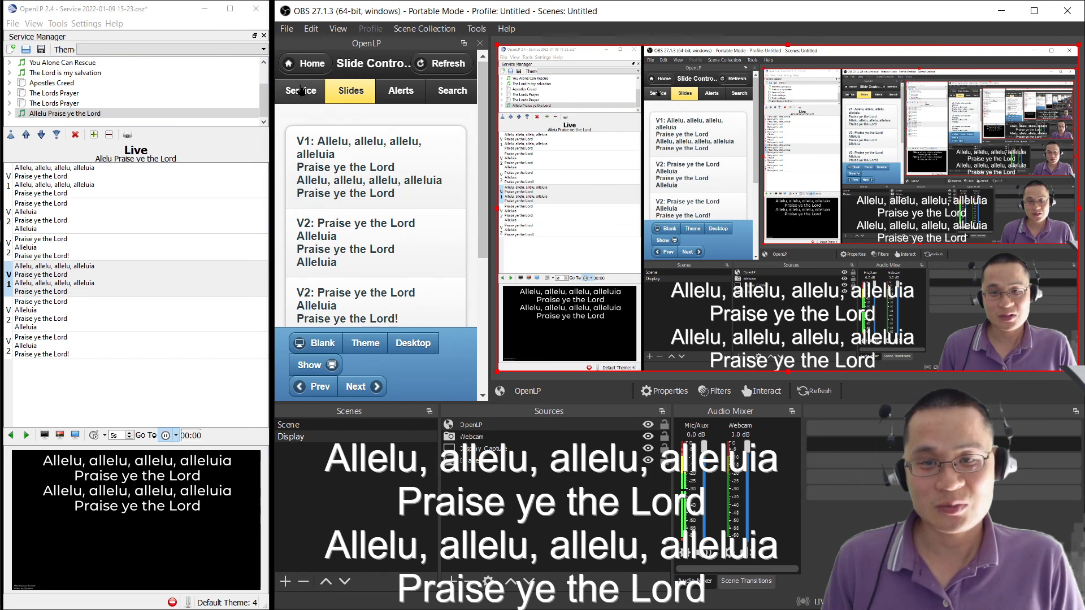
{"action": "left_click", "coordinate": [300, 91]}
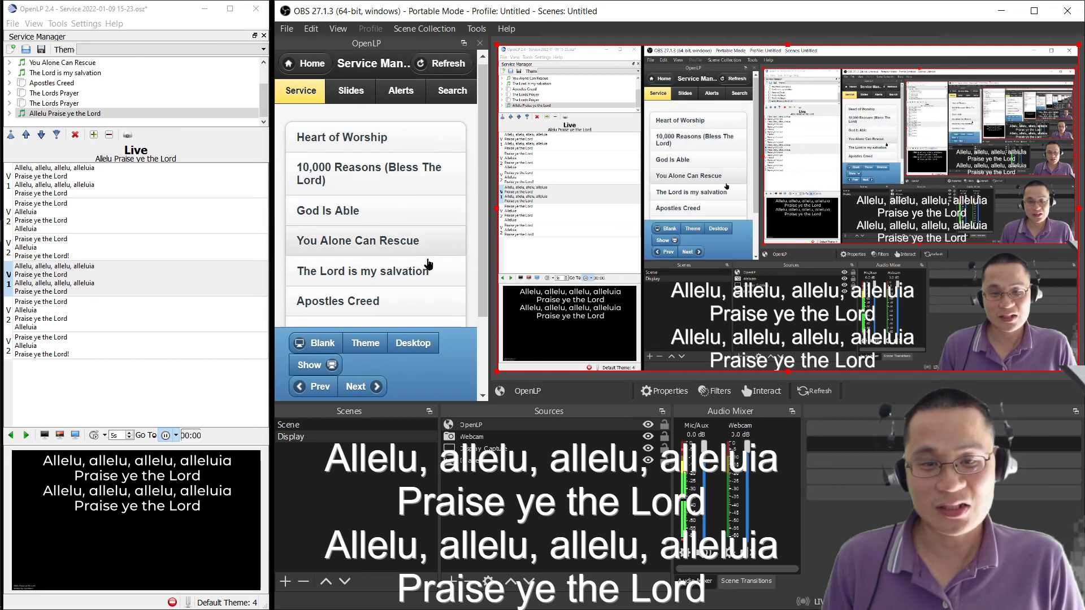